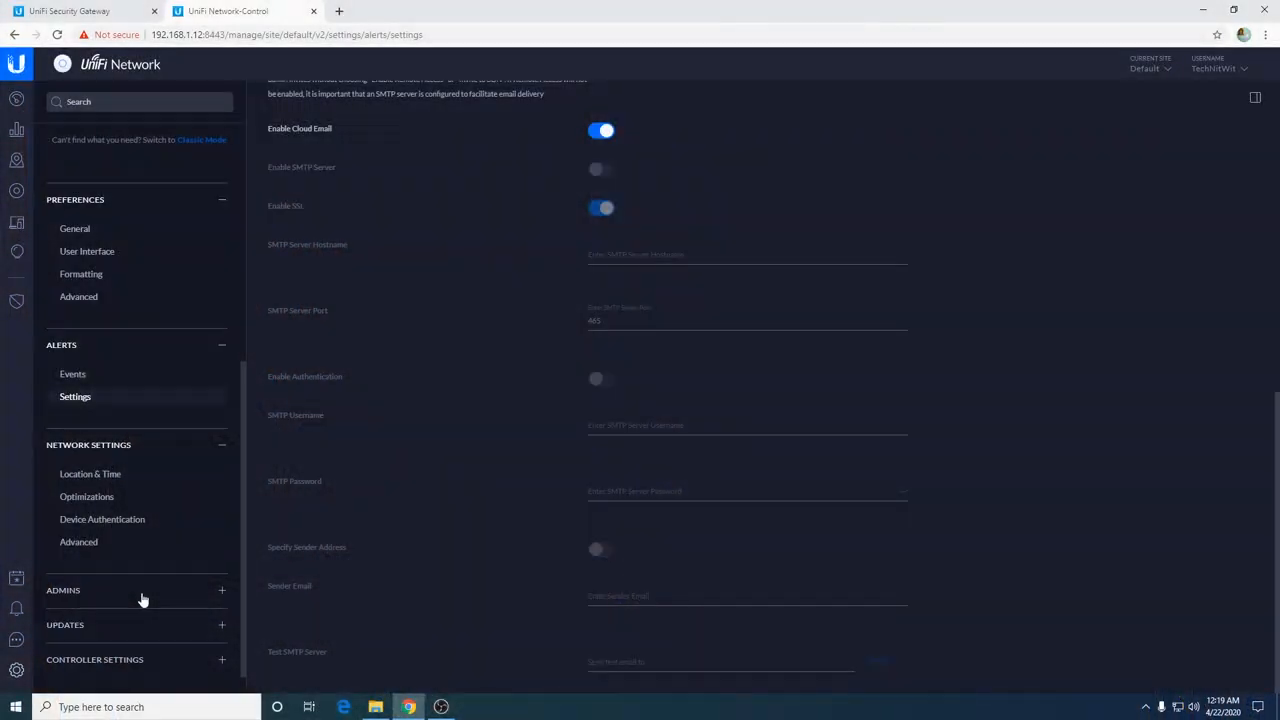
- Show the Network Administrators list with its single super administrator account
{"action": "left_click", "coordinate": [220, 590]}
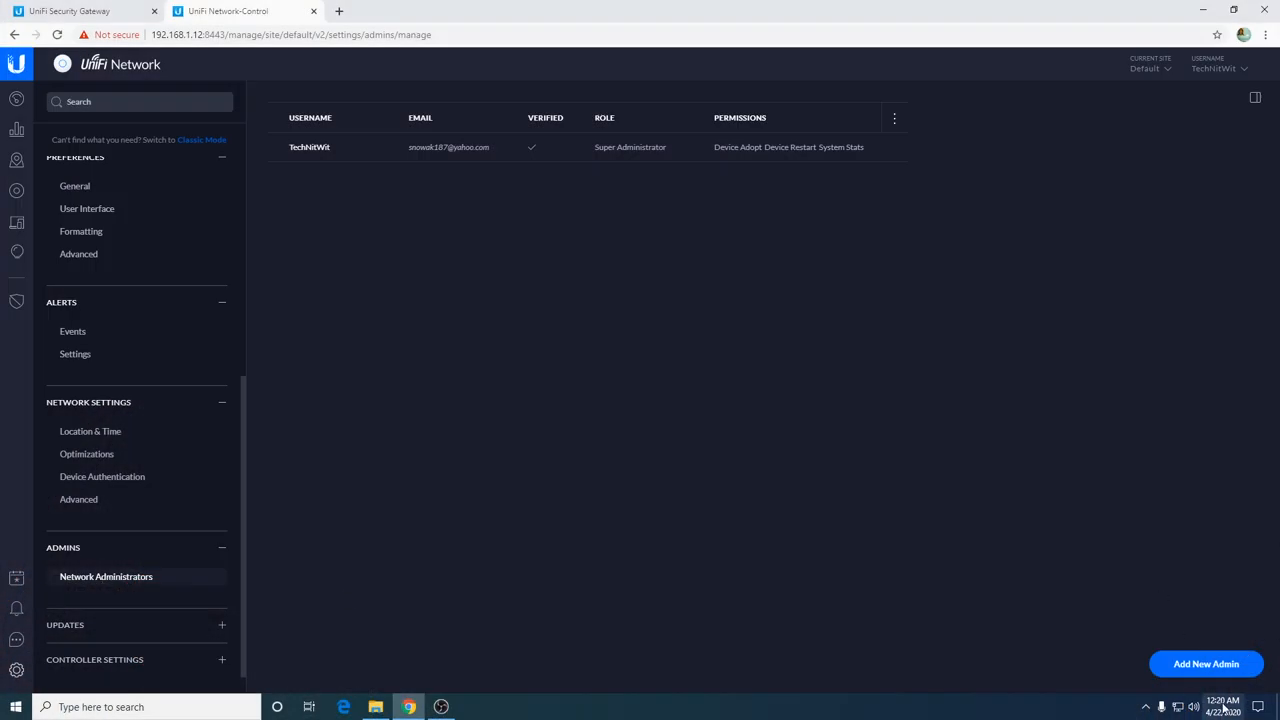
- Review the Add New Admin options, then show General update checks and the Firmware page with its device cache
{"action": "left_click", "coordinate": [1204, 664]}
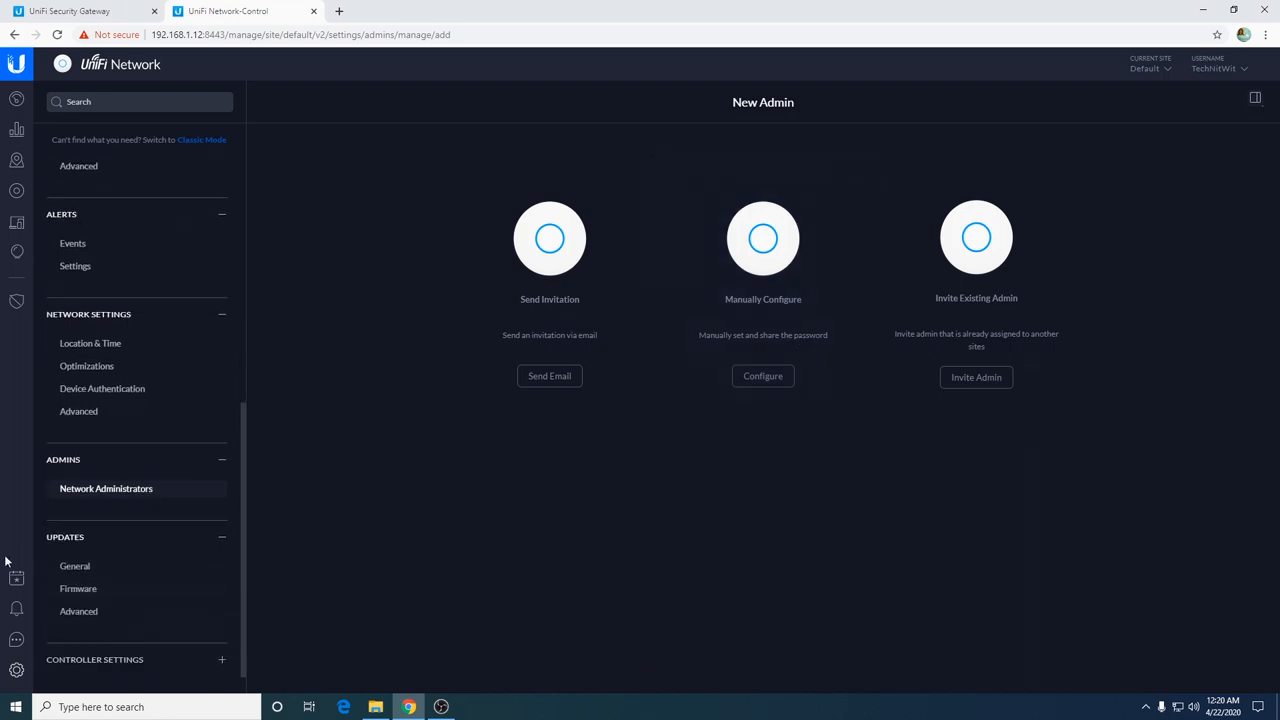
{"action": "left_click", "coordinate": [76, 564]}
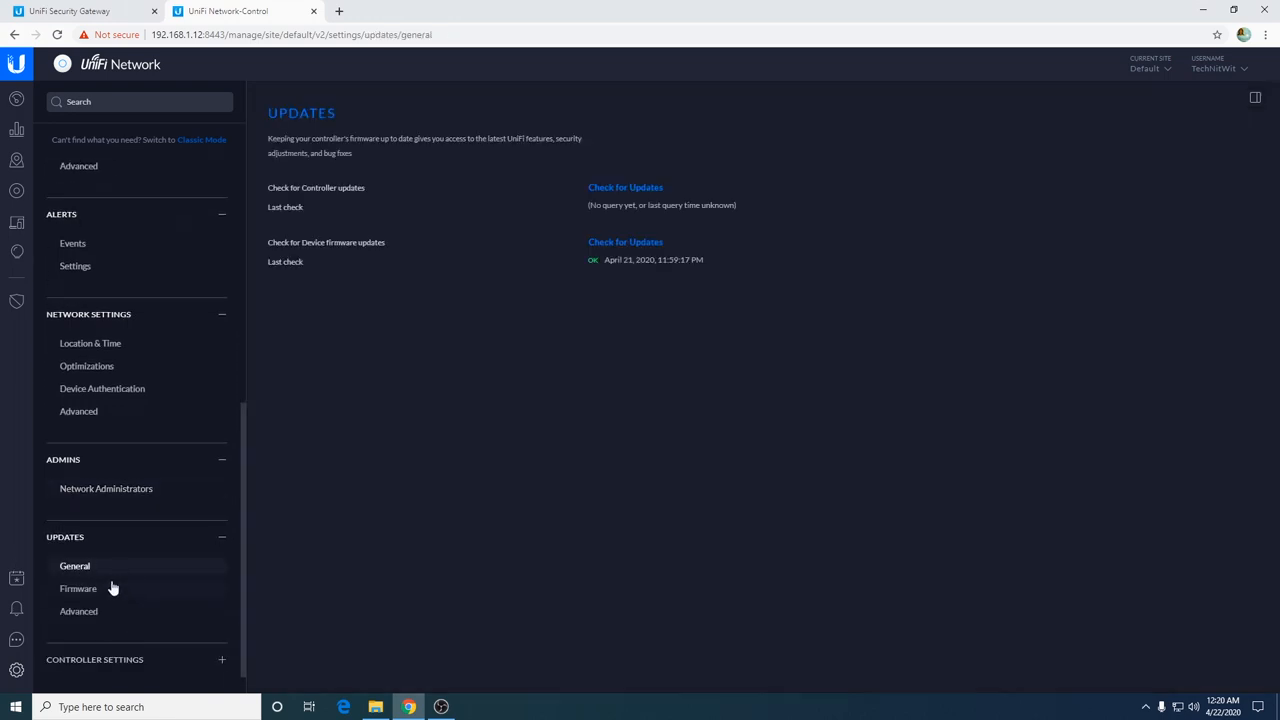
{"action": "left_click", "coordinate": [78, 588]}
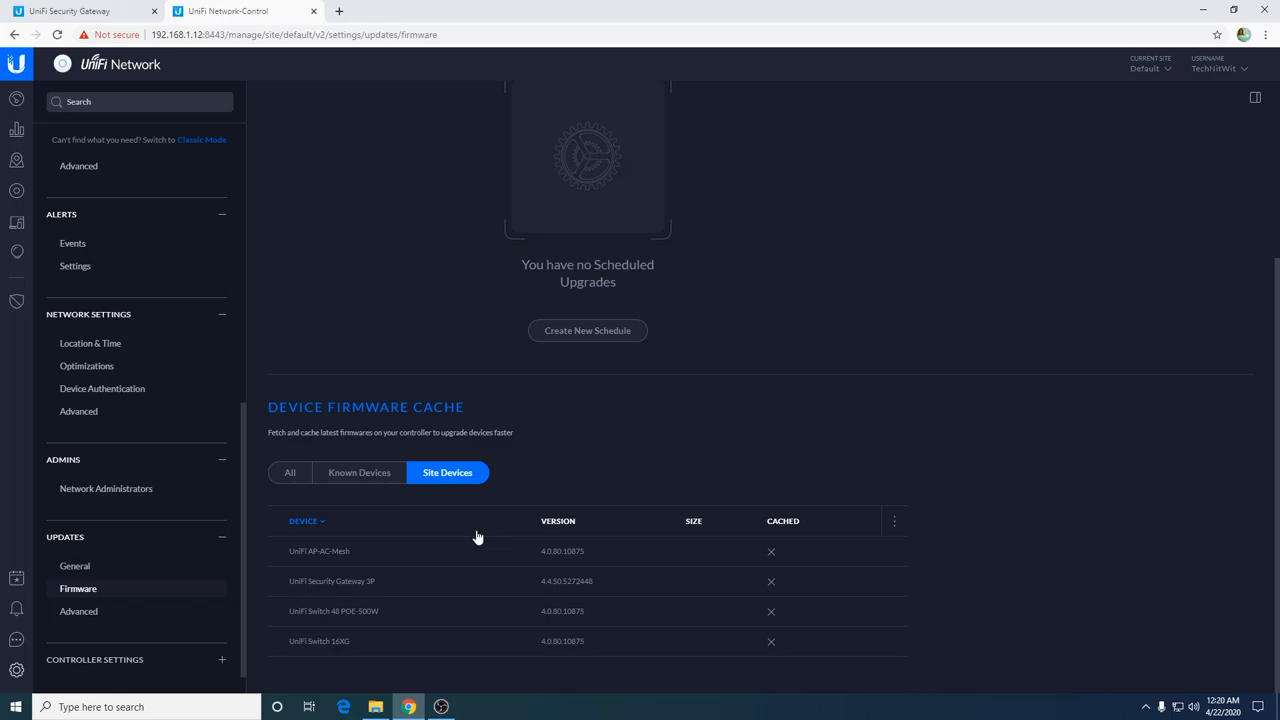